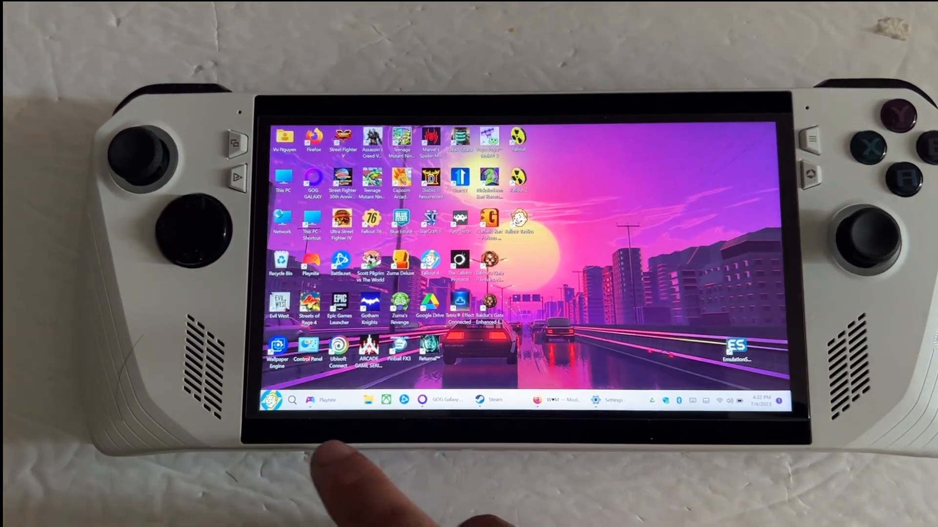
# Step: Launch MyASUS and reach LiveUpdate listing the BIOS Upgrade Utility 1.322.0 for RC71L
pyautogui.click(292, 400)
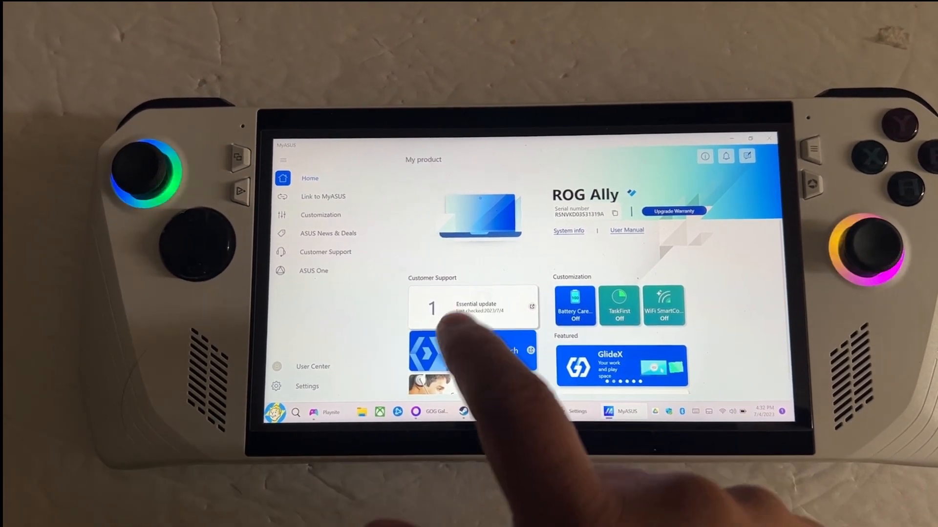
pyautogui.click(473, 308)
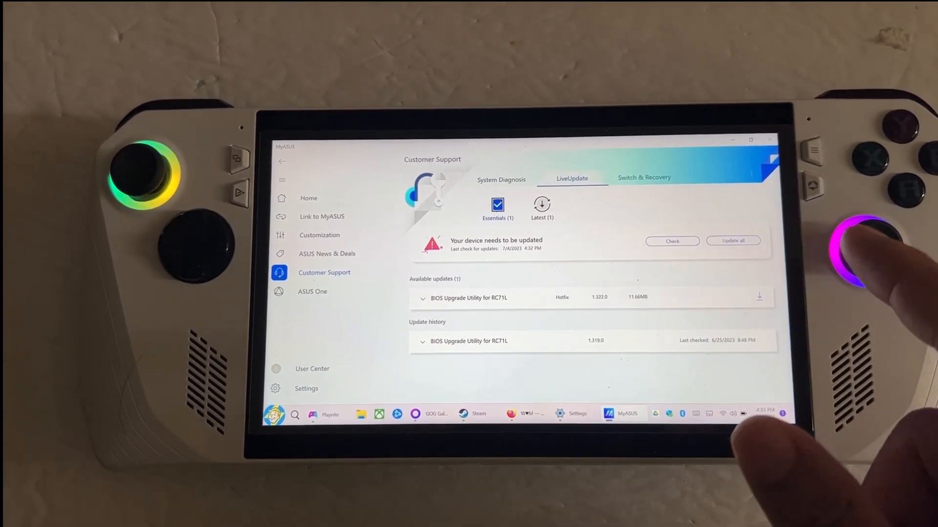
# Step: Expand the BIOS 322 update details and install it via Update all
pyautogui.click(421, 297)
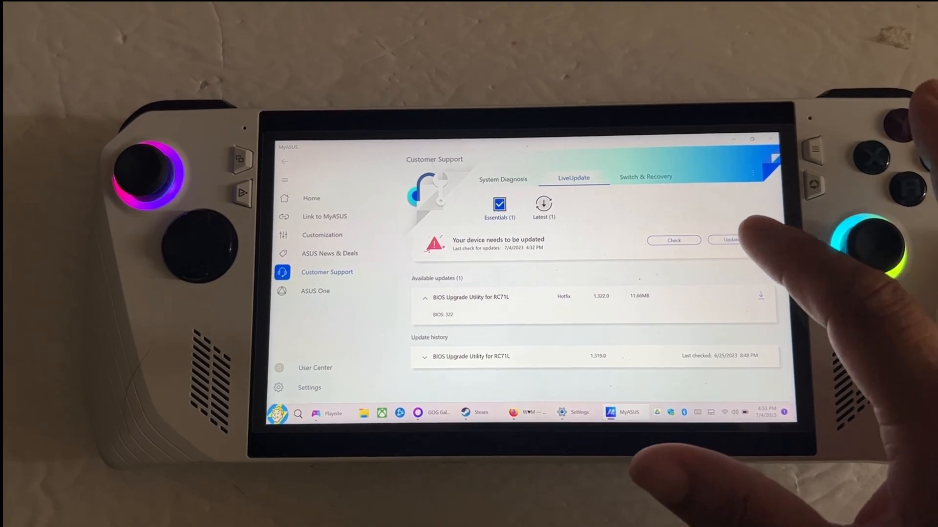
pyautogui.click(726, 240)
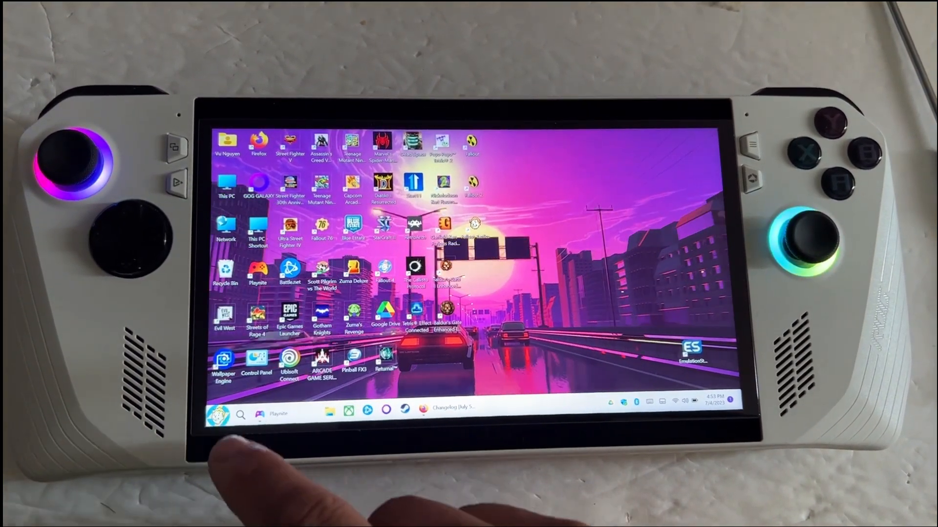
# Step: Reopen MyASUS and re-check LiveUpdate, confirming BIOS 1.322.0 is in the update history
pyautogui.click(217, 414)
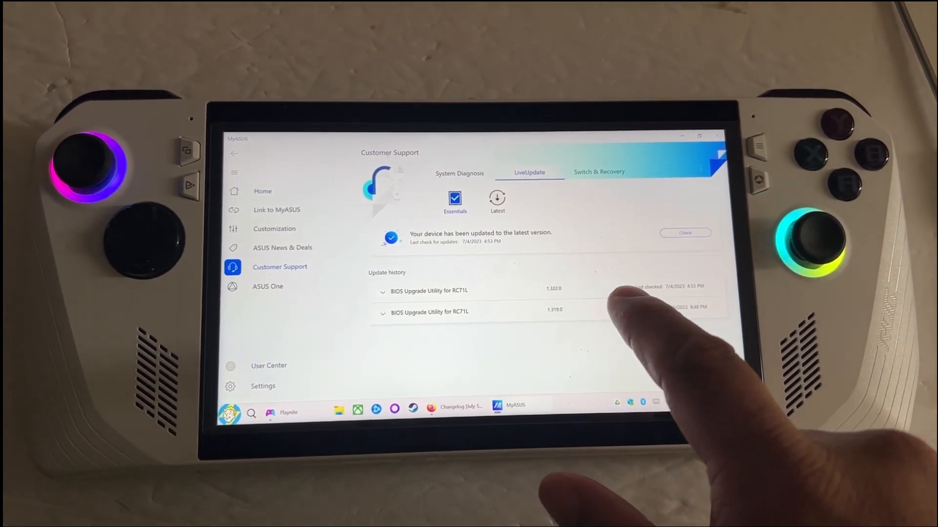
pyautogui.click(383, 291)
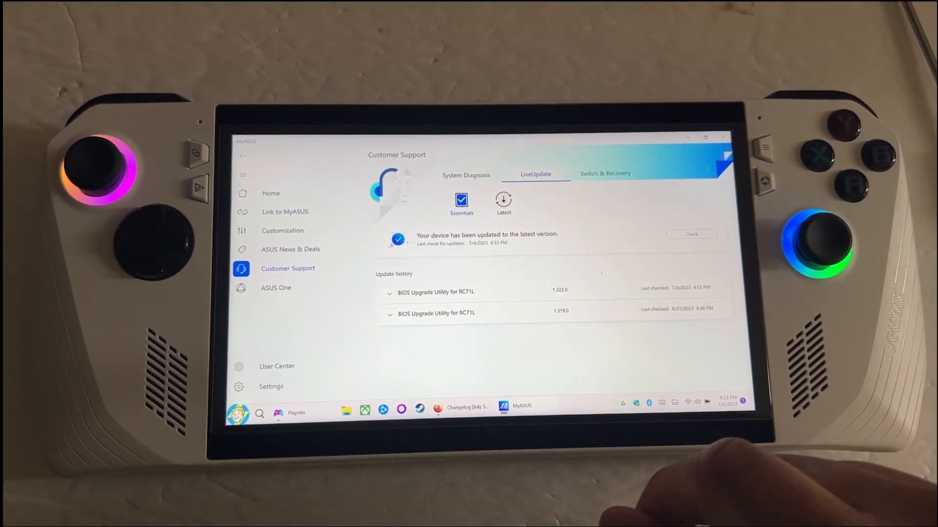
# Step: Switch to the Firefox tab with the ROG Ally July 5, 2023 changelog for BIOS 322
pyautogui.click(462, 409)
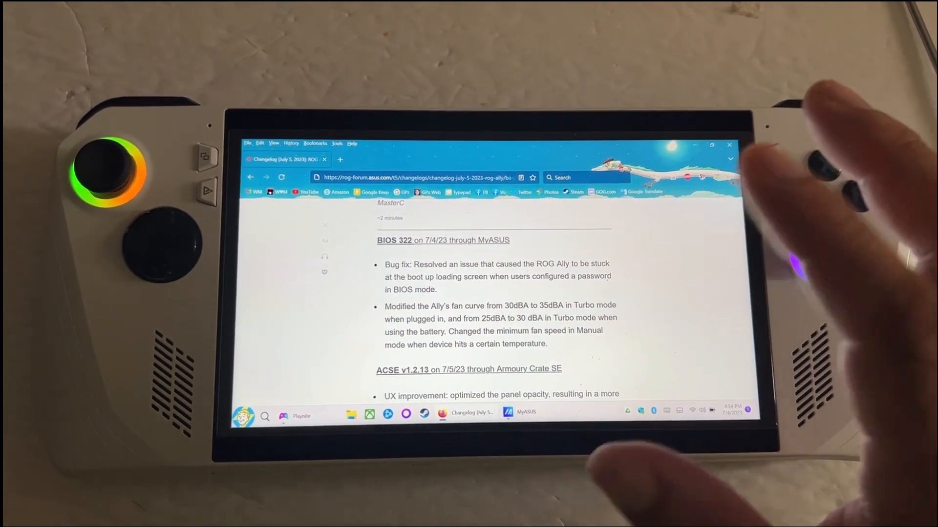
# Step: Scroll the changelog down to the ACSE v1.2.13 section
pyautogui.scroll(-3)
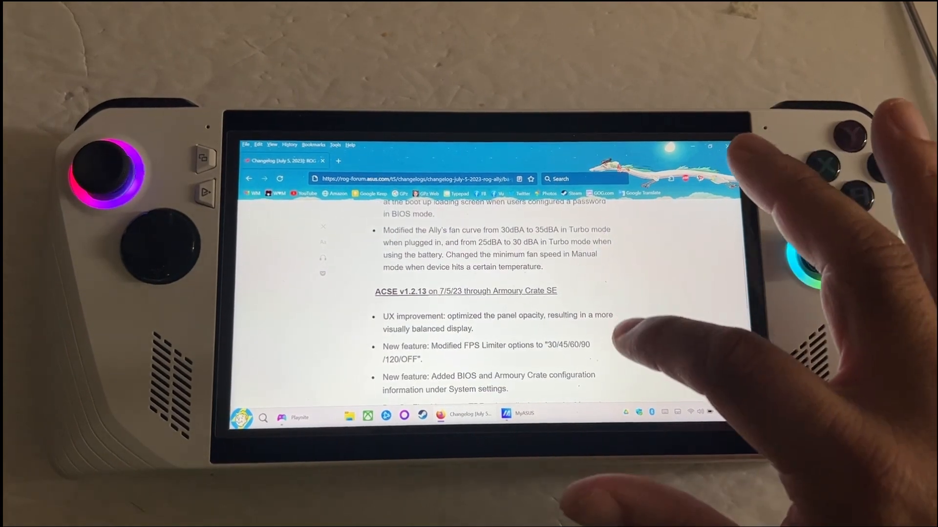
pyautogui.scroll(-3)
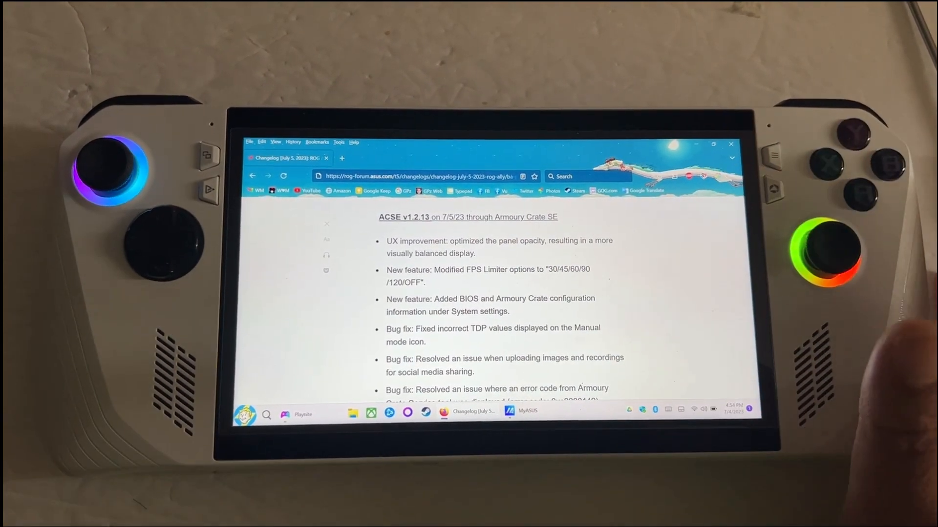
pyautogui.scroll(-3)
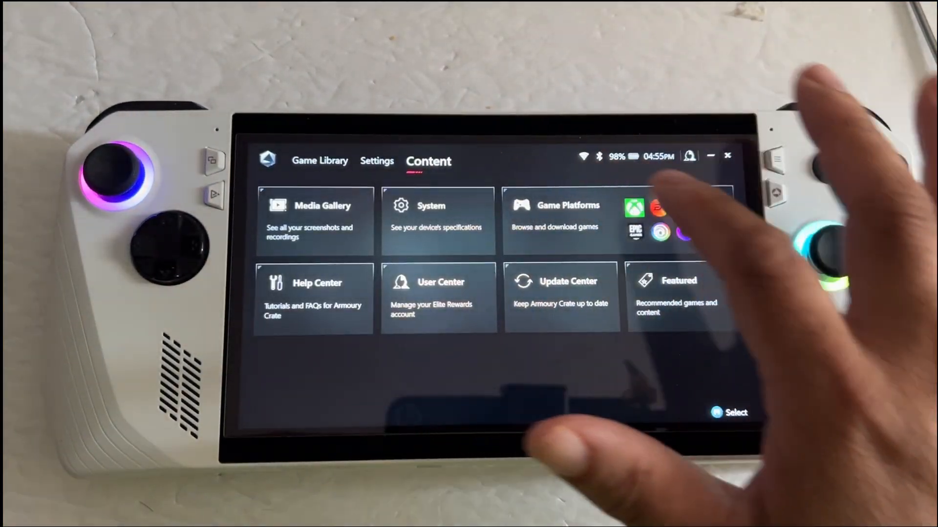
pyautogui.click(437, 220)
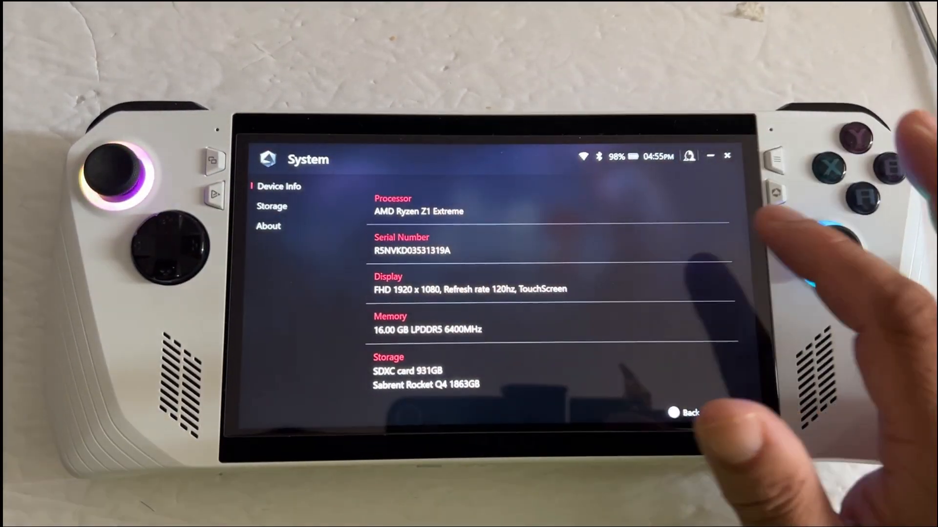
pyautogui.click(273, 207)
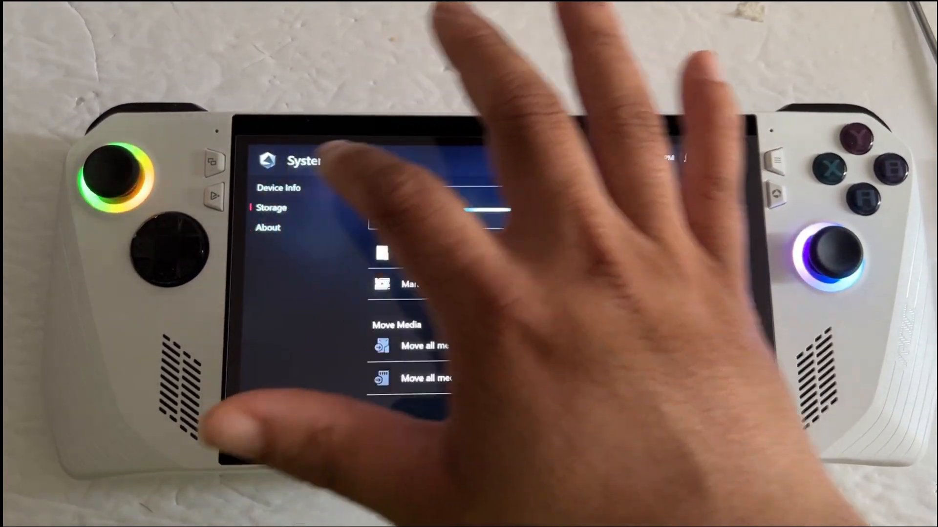
pyautogui.click(268, 227)
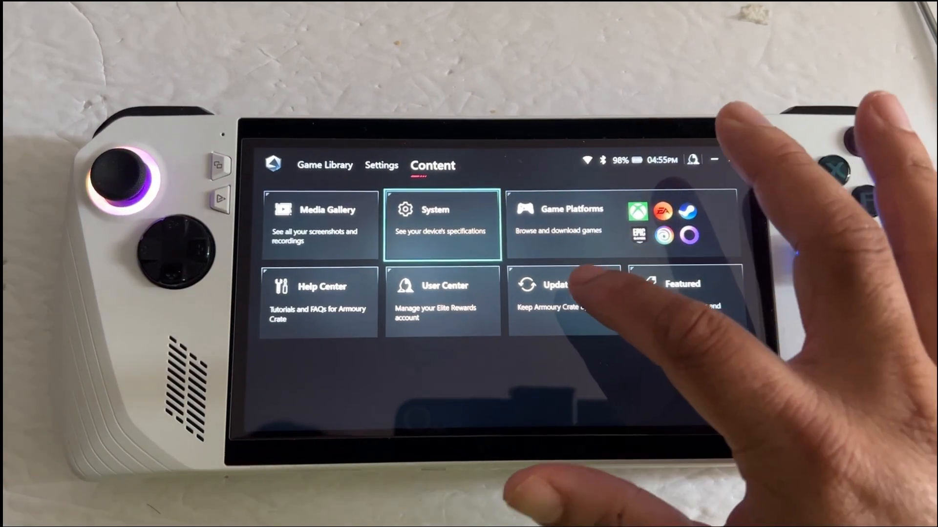
# Step: Open the Update Center showing Armoury Crate SE 1.2.10.0 and components up to date
pyautogui.click(550, 293)
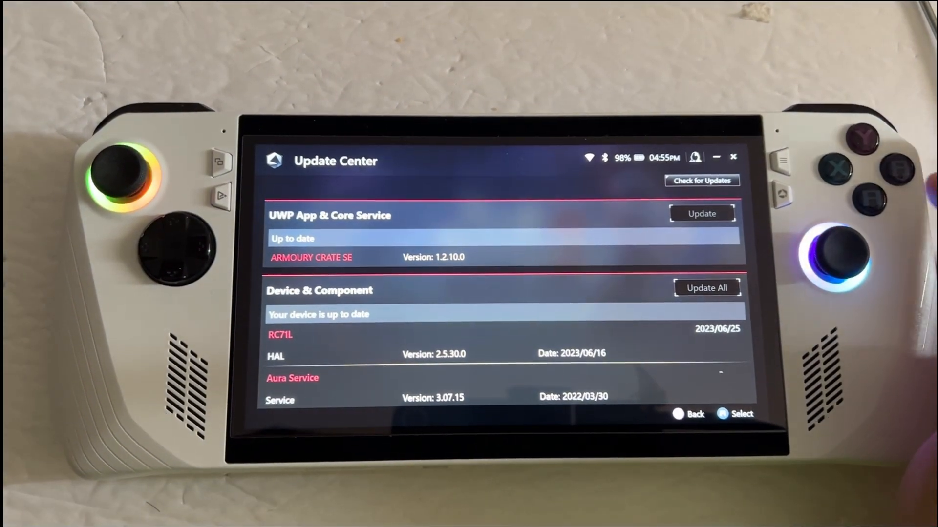
pyautogui.click(701, 182)
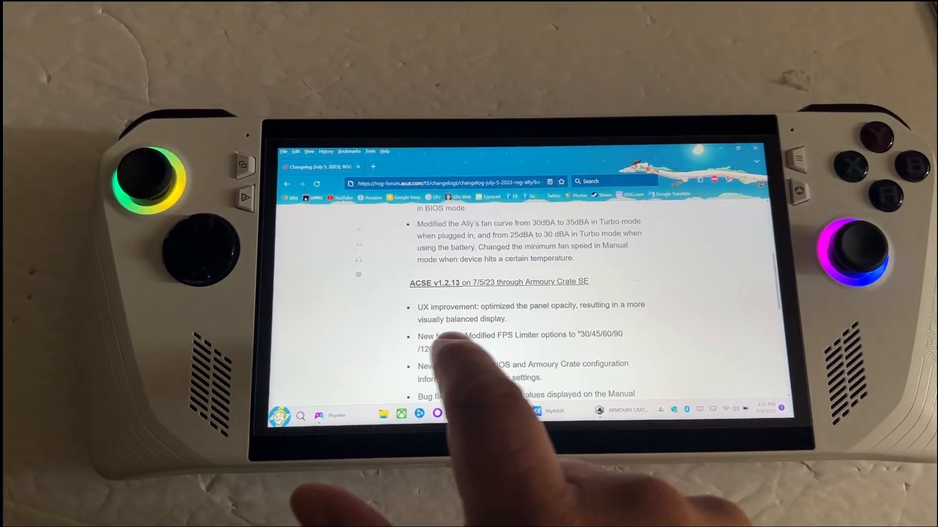
# Step: Scroll the ACSE v1.2.13 notes down through the bug fixes to the Alt+F4 Command Center feature
pyautogui.scroll(-3)
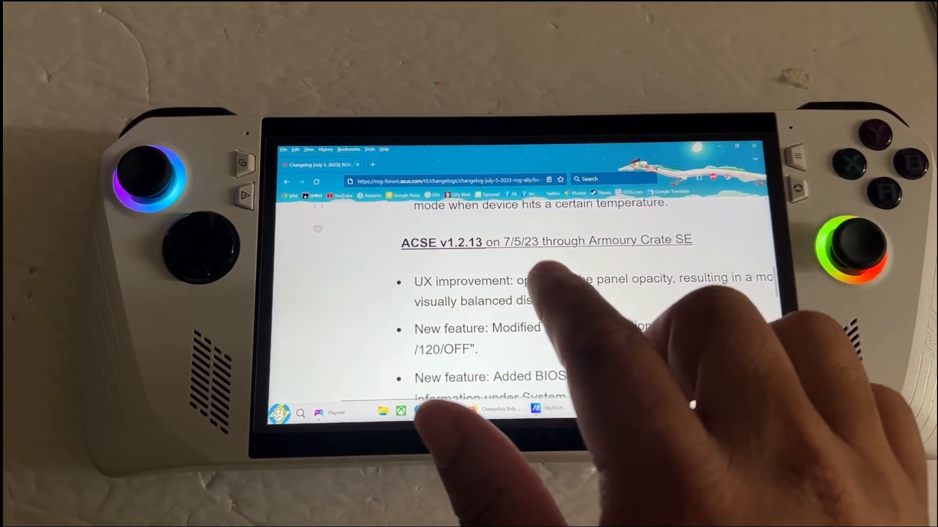
pyautogui.scroll(-3)
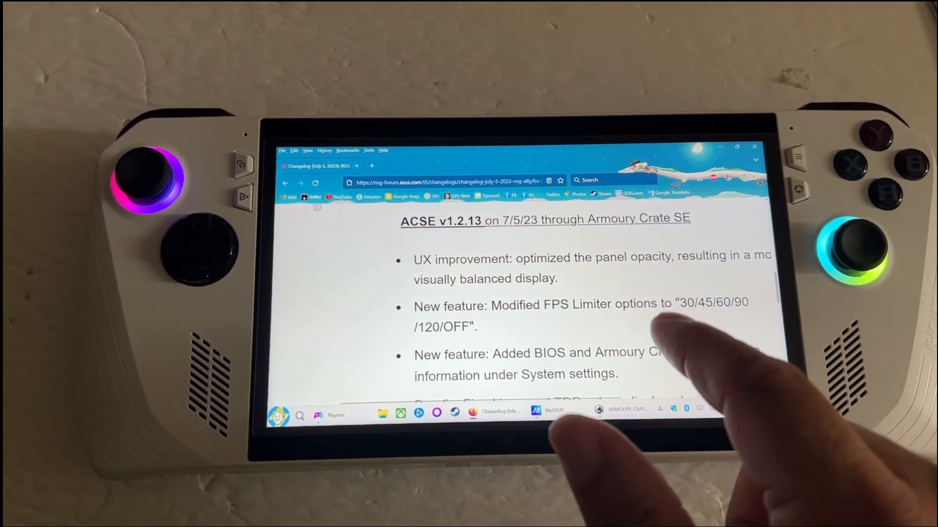
pyautogui.scroll(-3)
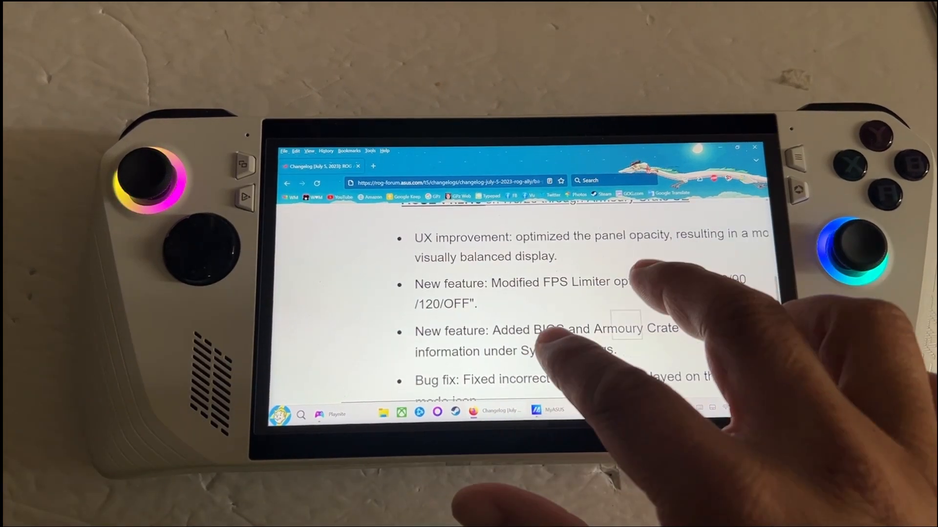
pyautogui.scroll(-3)
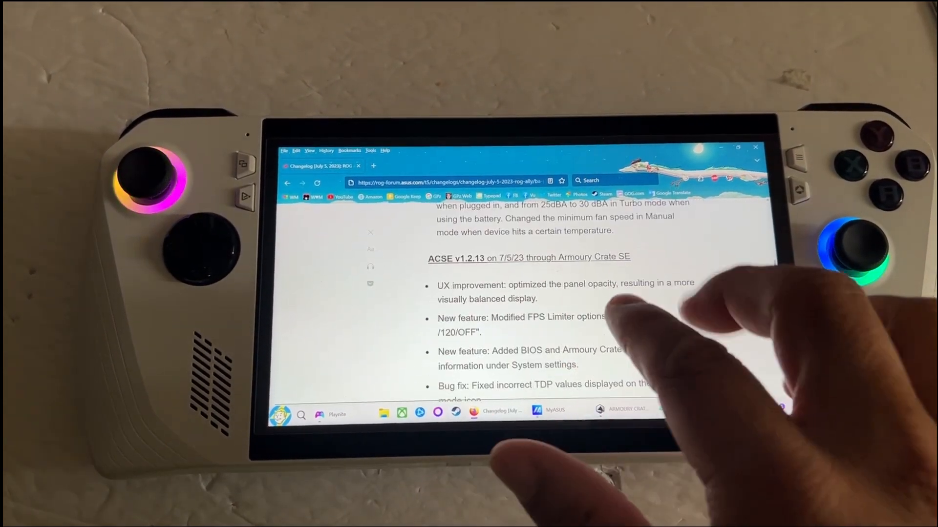
pyautogui.scroll(-3)
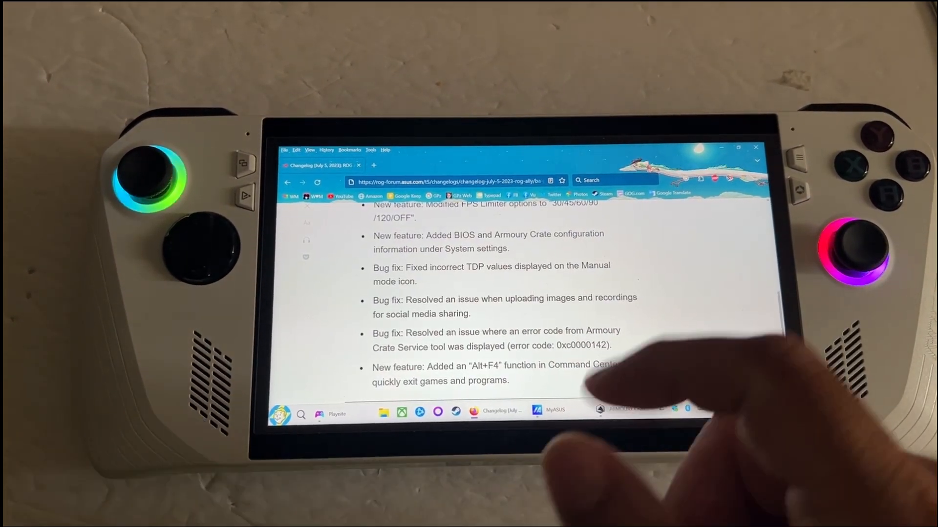
pyautogui.scroll(-3)
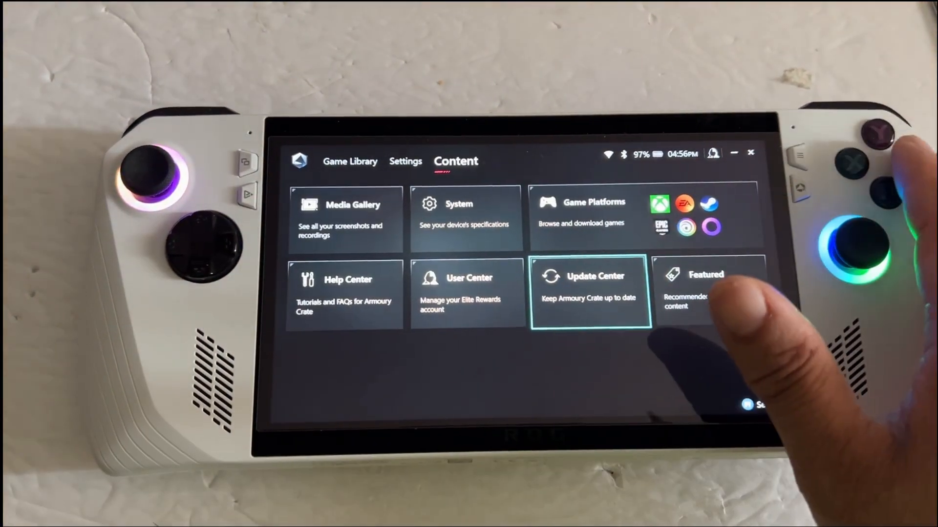
# Step: Open the Armoury Crate SE Game Library and scroll down to the Fallout titles
pyautogui.click(350, 161)
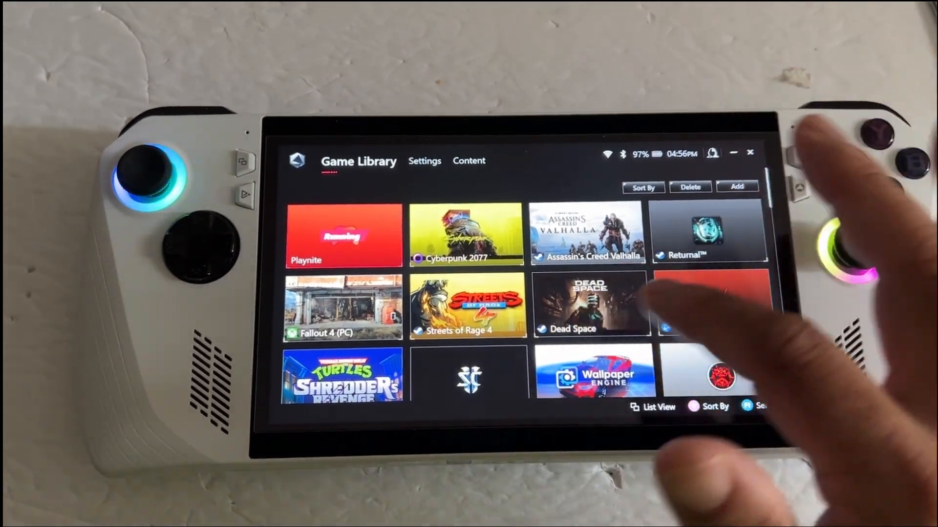
pyautogui.scroll(-3)
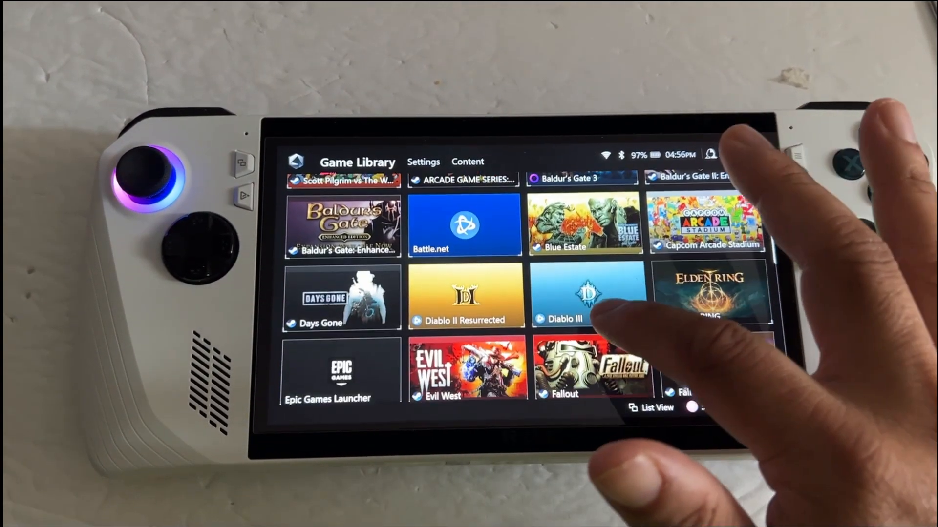
pyautogui.scroll(-3)
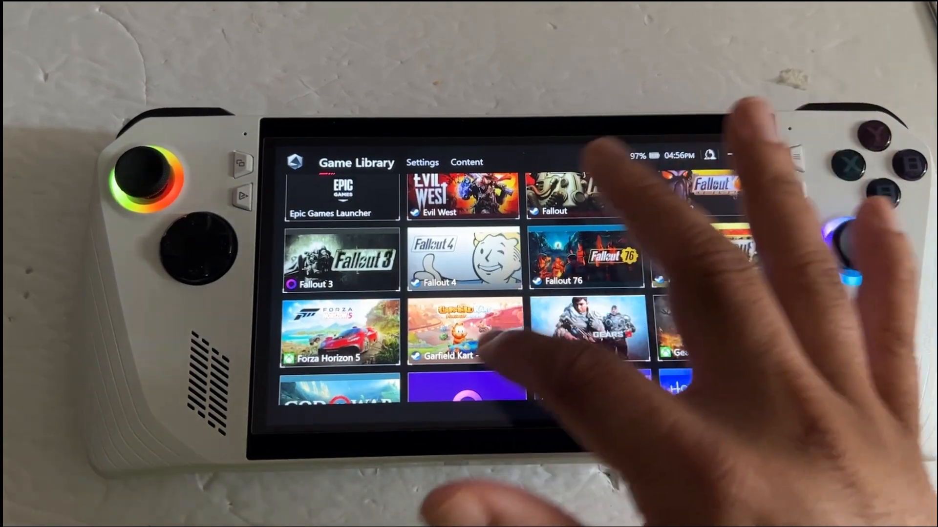
pyautogui.scroll(-3)
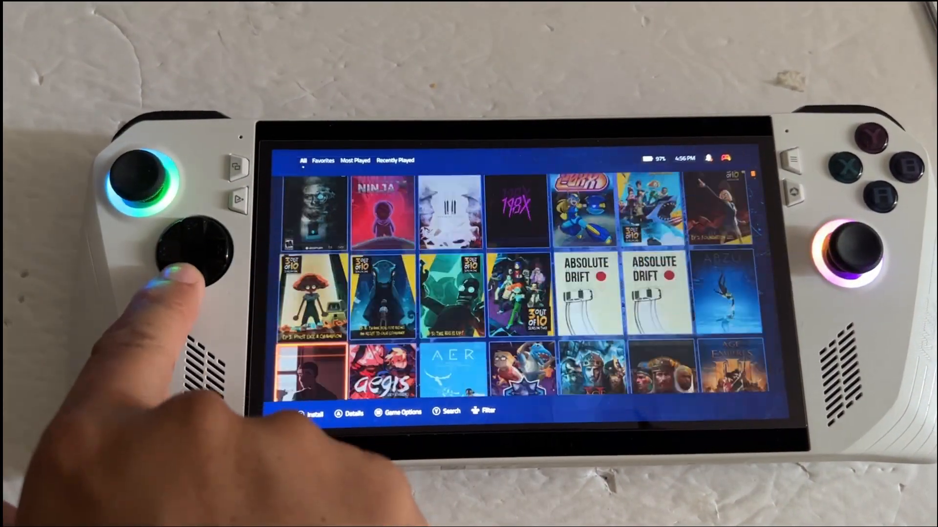
# Step: Scroll Playnite's All games grid down to the Assassin's Creed games
pyautogui.scroll(-3)
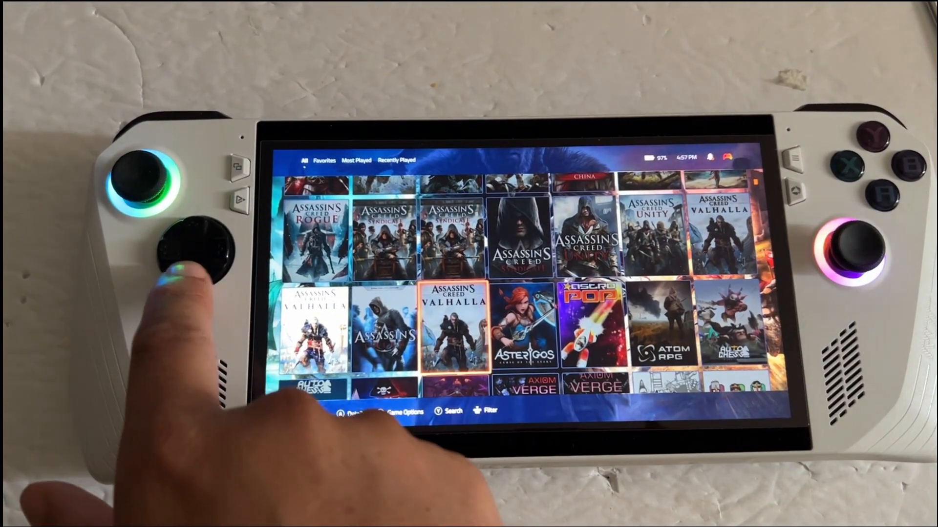
pyautogui.scroll(-3)
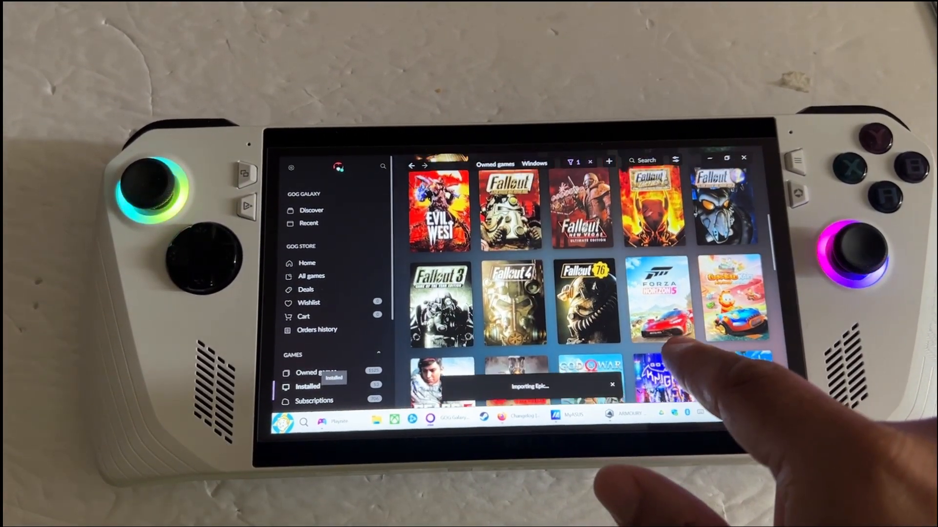
# Step: Scroll GOG Galaxy's owned games and open the Marvel's Spider-Man Remastered page
pyautogui.scroll(-3)
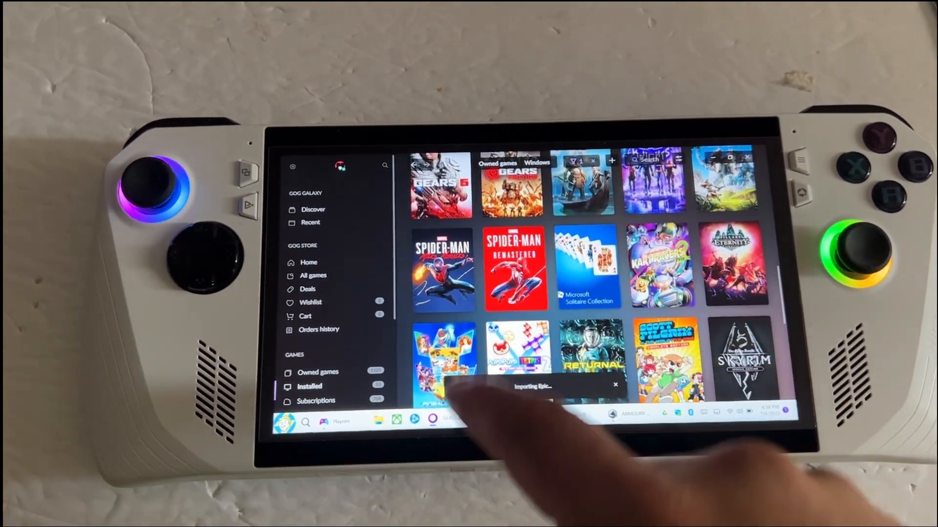
pyautogui.click(510, 269)
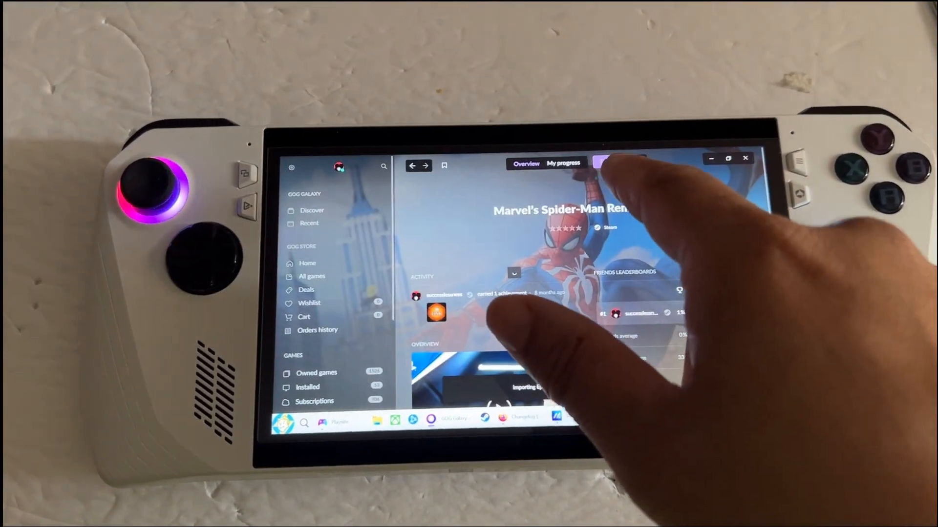